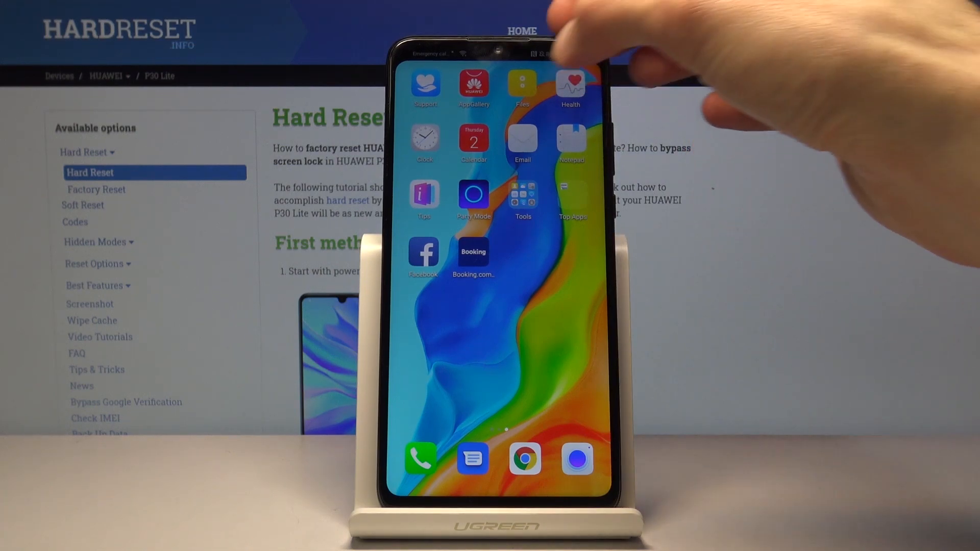
Launch the Files app and switch to the Categories view listing internal storage and memory card.
click(523, 87)
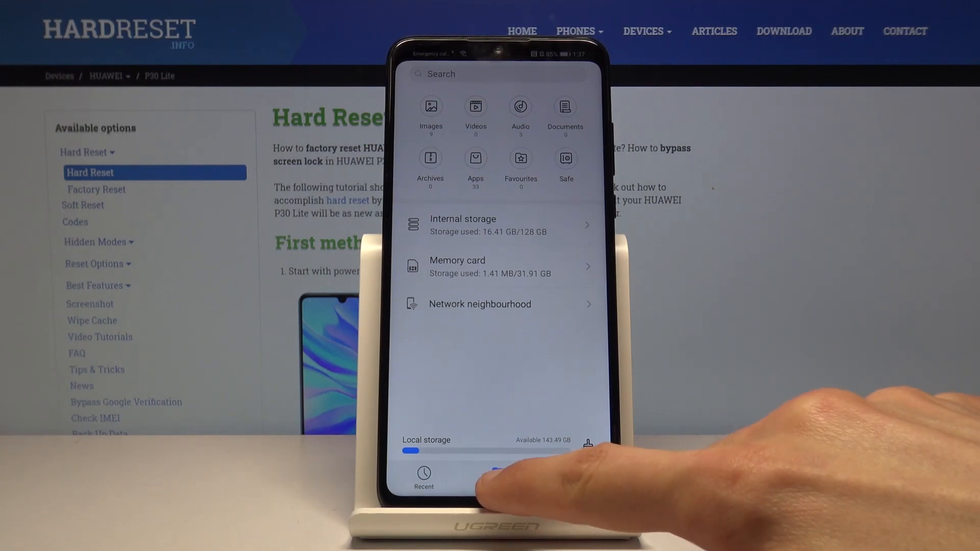
click(498, 476)
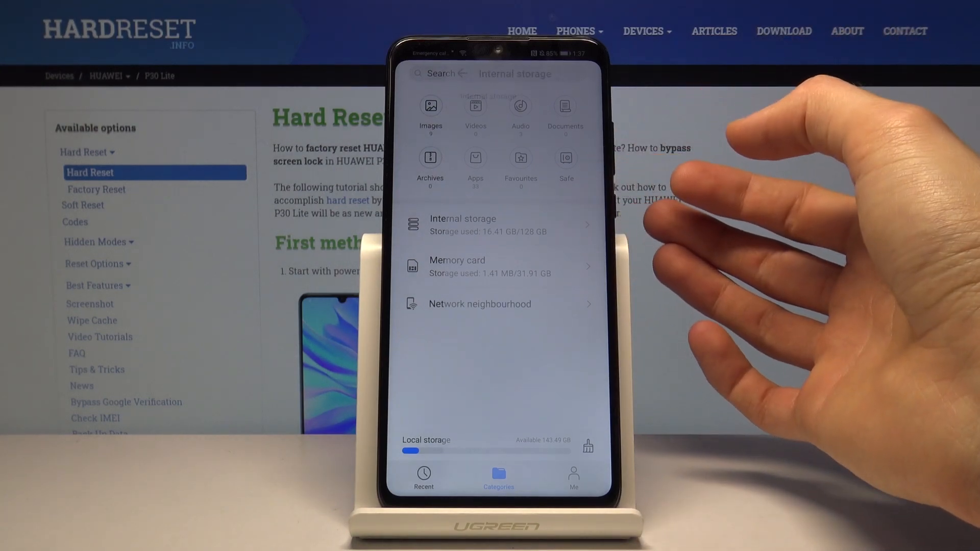
Browse internal storage and the memory card, landing in DCIM's Camera folder of photos.
click(462, 224)
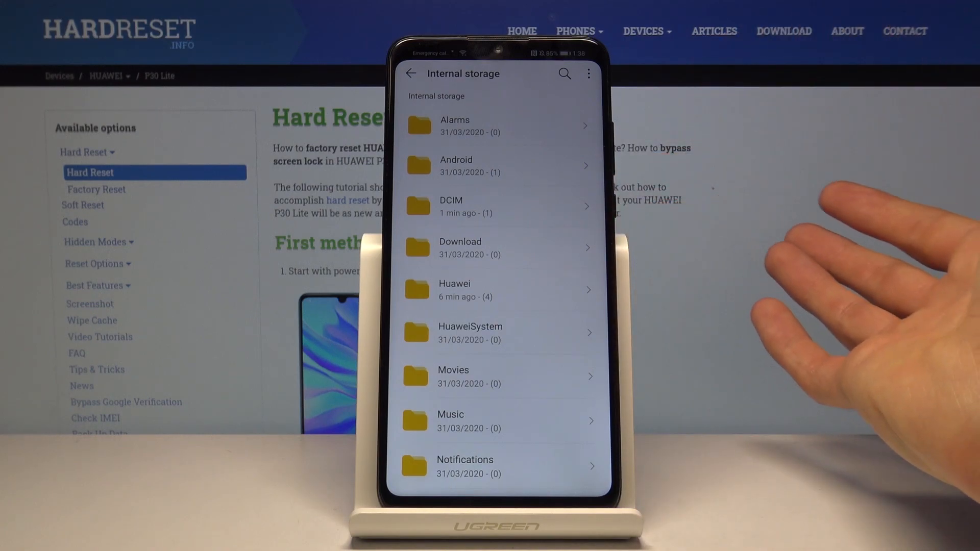
mouse_move(831, 250)
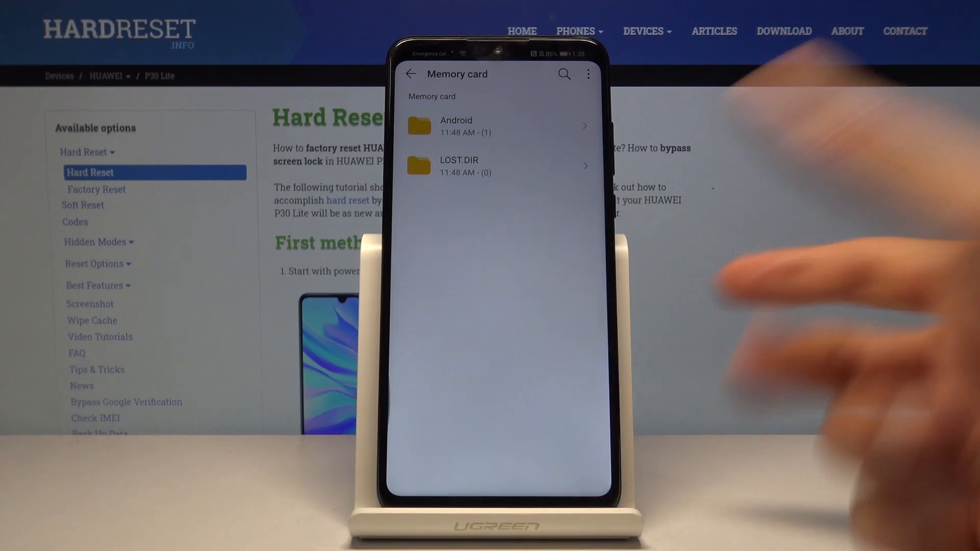
click(410, 73)
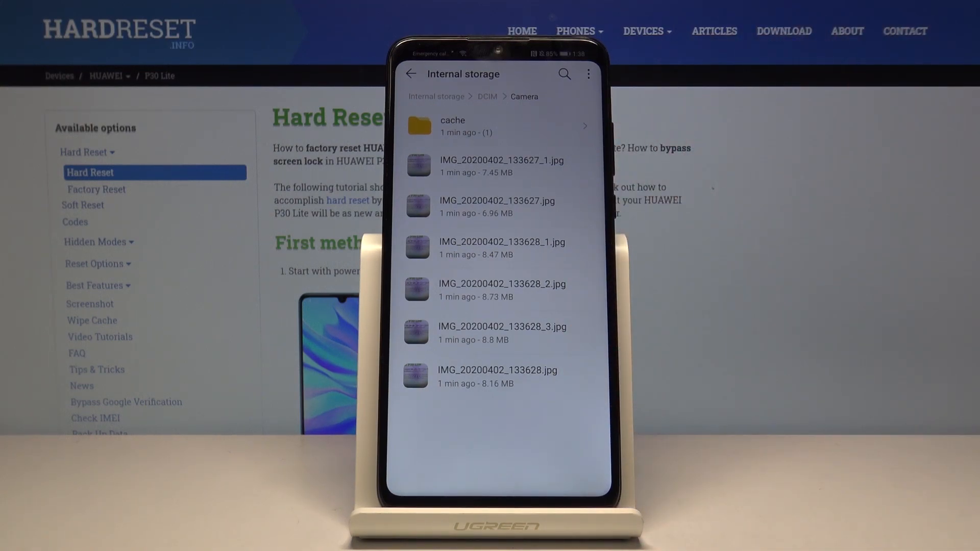
Look inside the Download folder, then scroll further down the internal storage folder list.
click(411, 73)
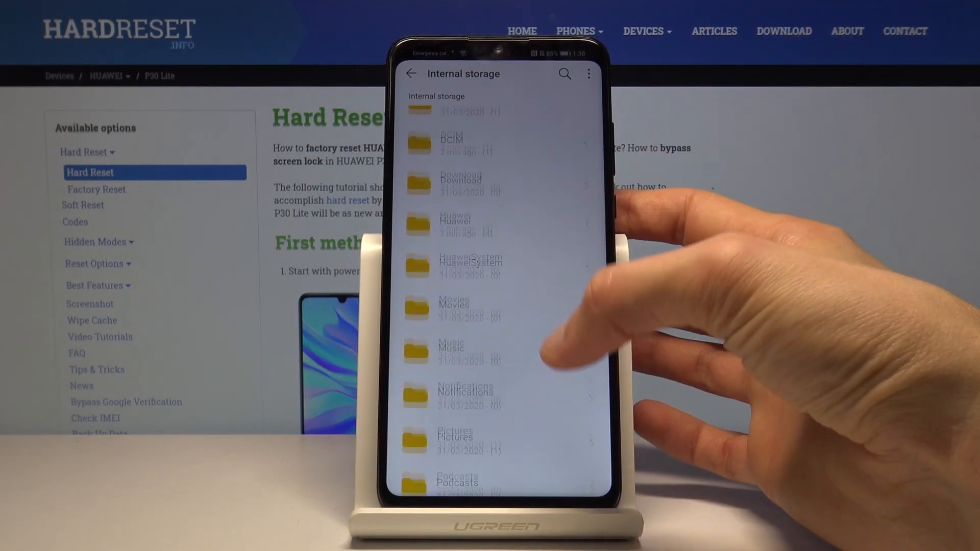
click(461, 184)
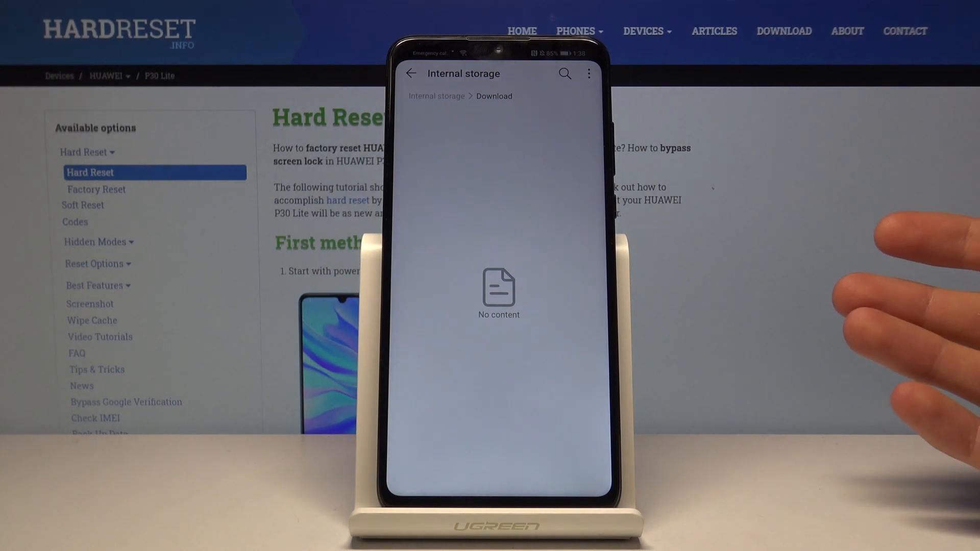
mouse_move(875, 282)
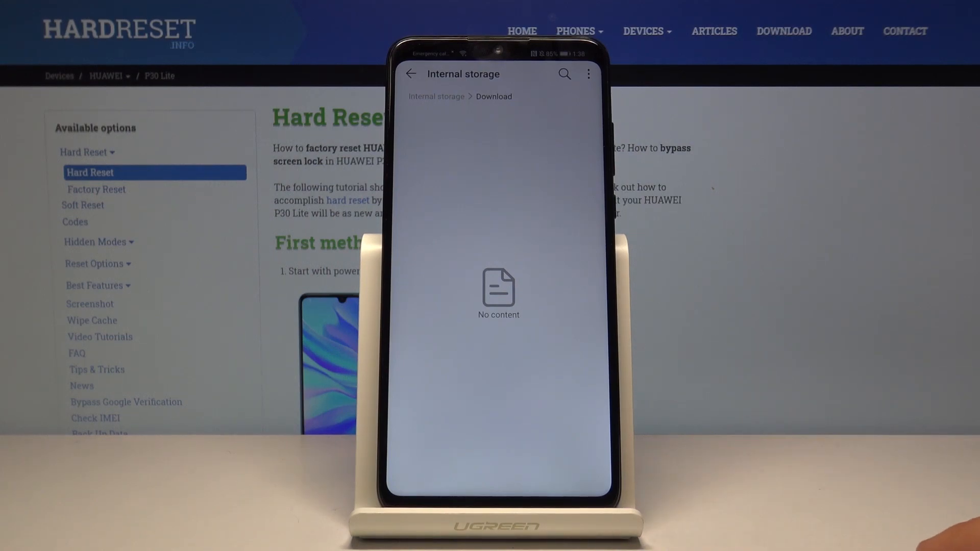
click(410, 74)
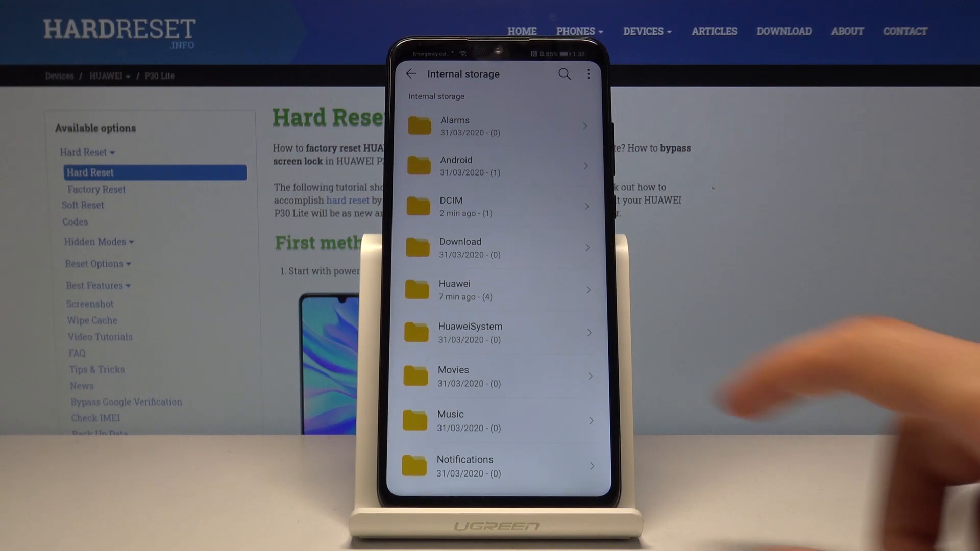
scroll(down, 3)
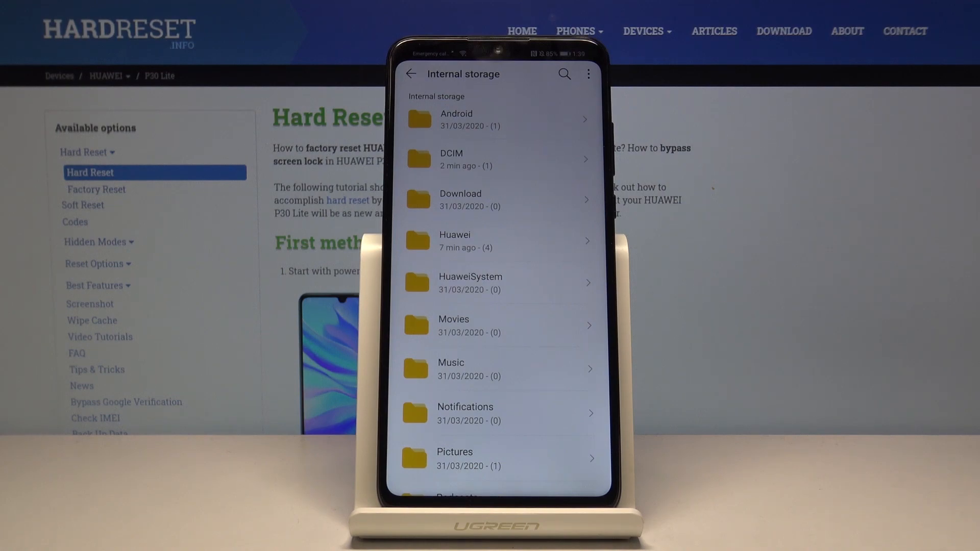
scroll(down, 3)
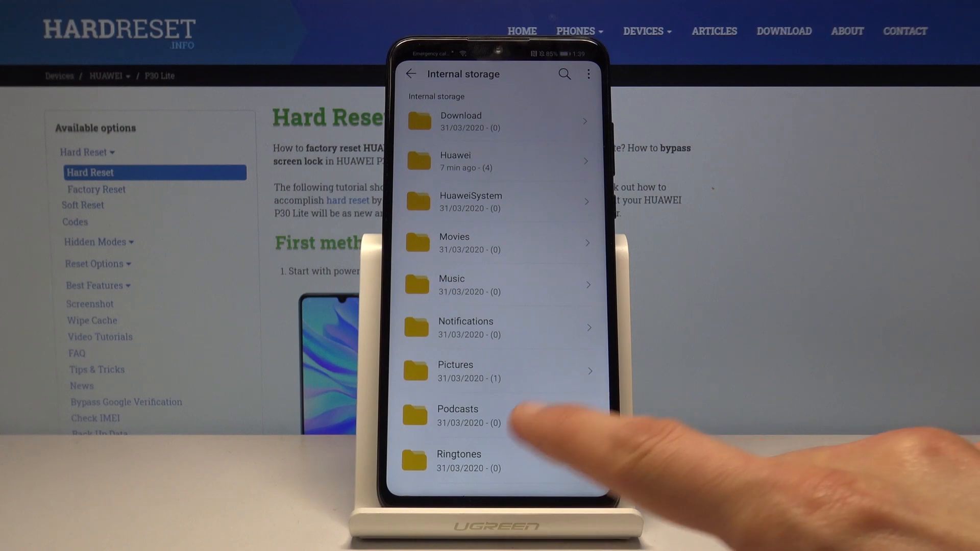
Inspect the three screenshots under Pictures > Screenshots and return to internal storage's top level.
click(455, 371)
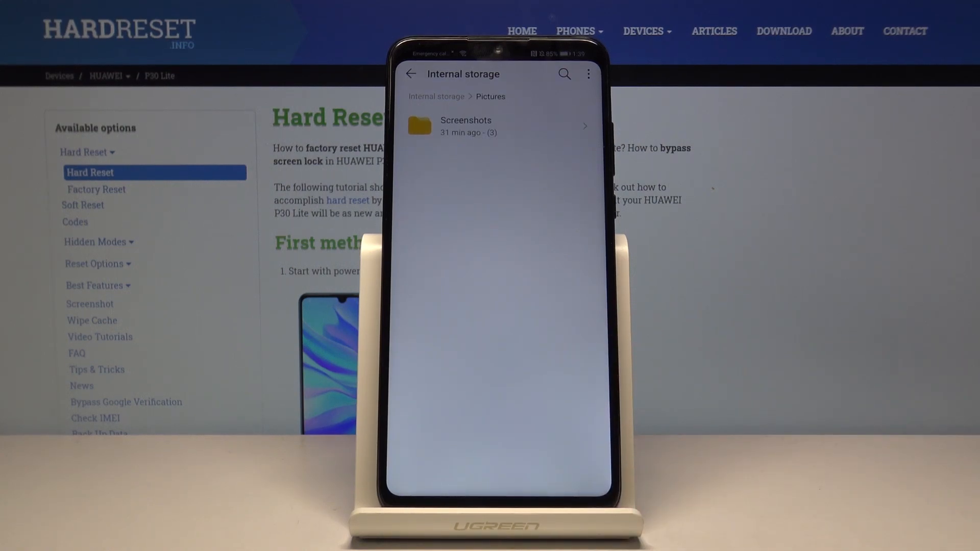
click(466, 126)
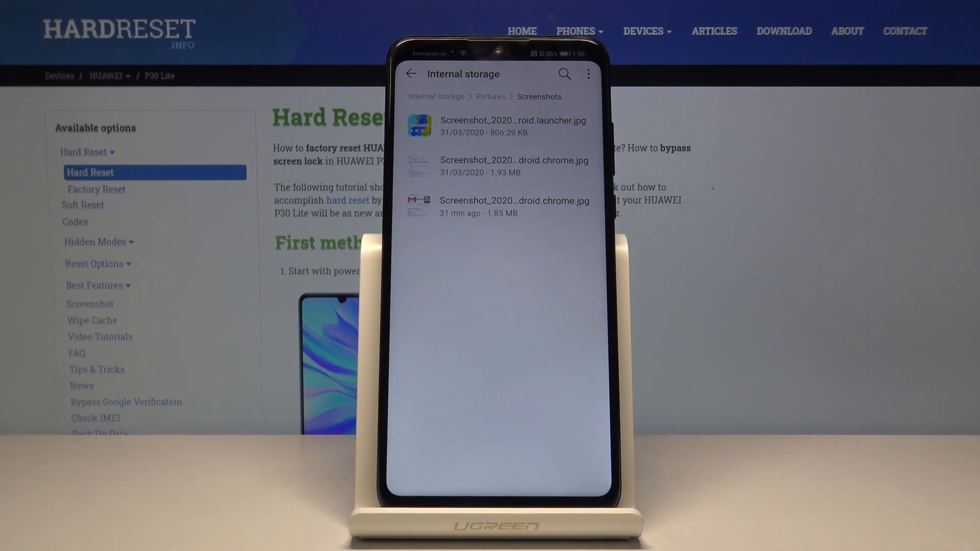
click(513, 206)
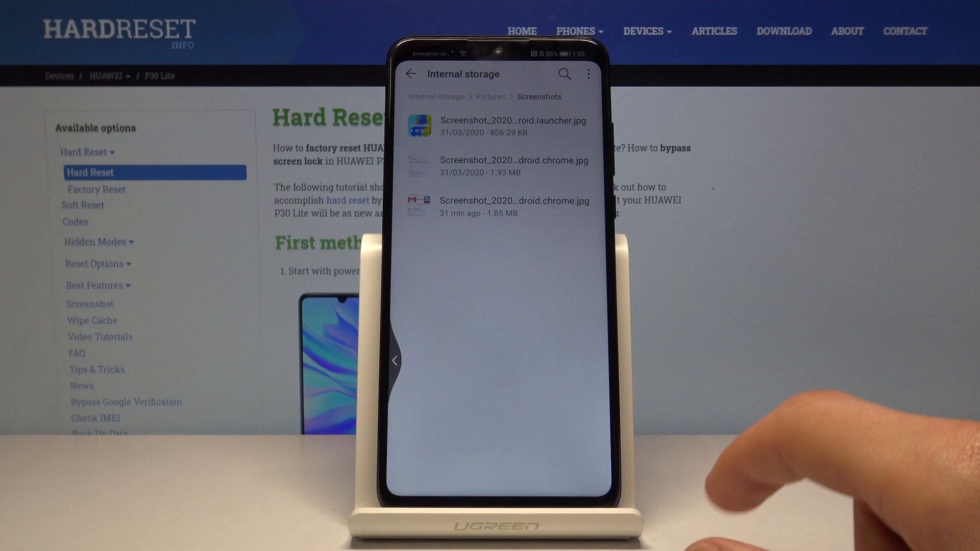
click(411, 73)
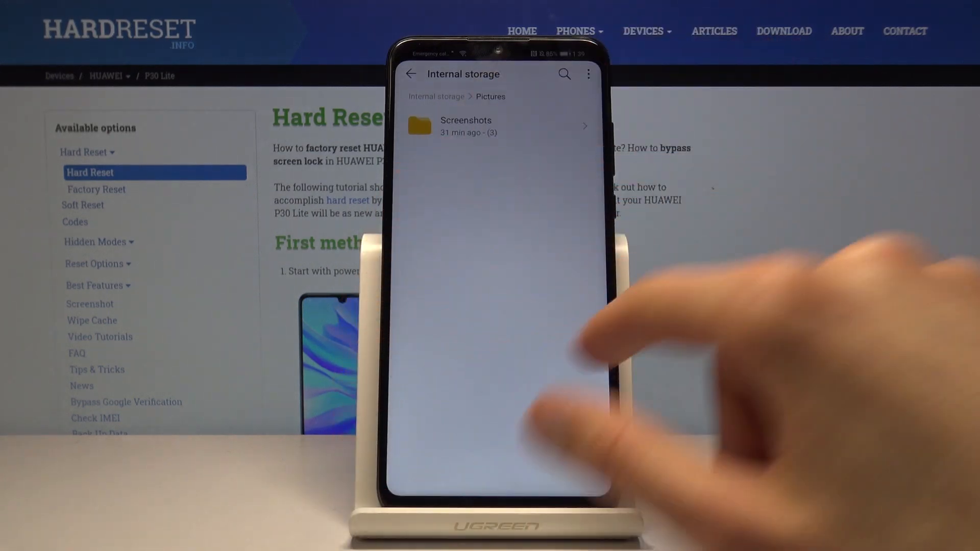
click(410, 73)
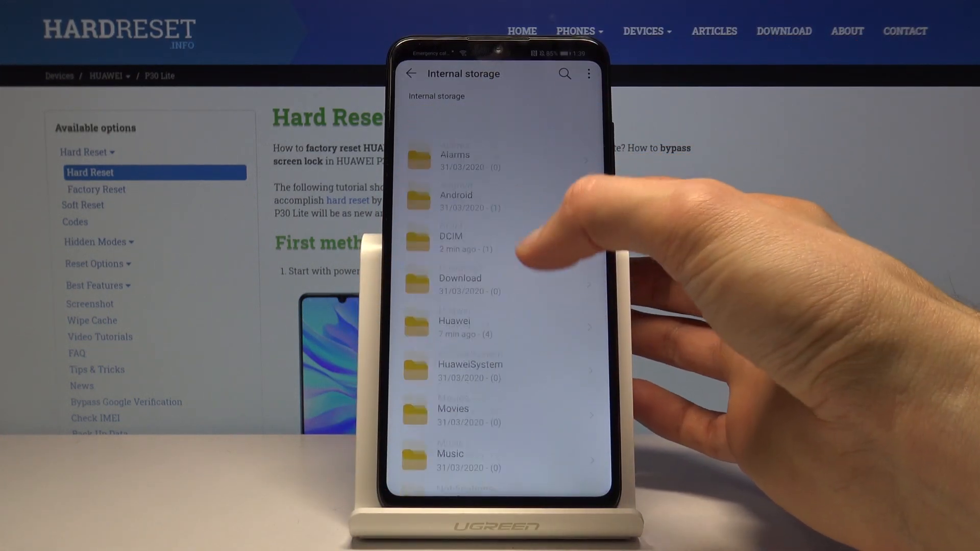
Select all seven Camera photos in DCIM, cancel that, and select the Camera folder itself.
click(450, 242)
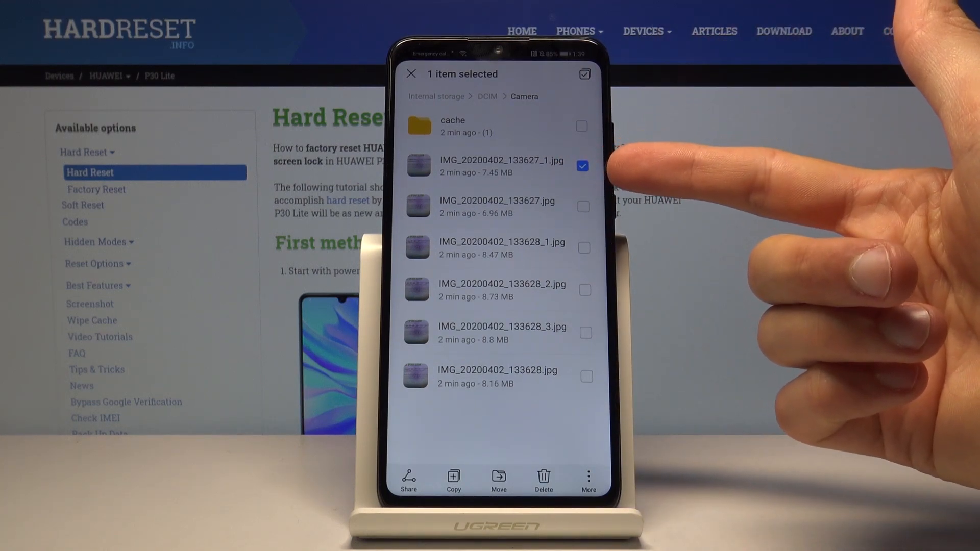
click(583, 289)
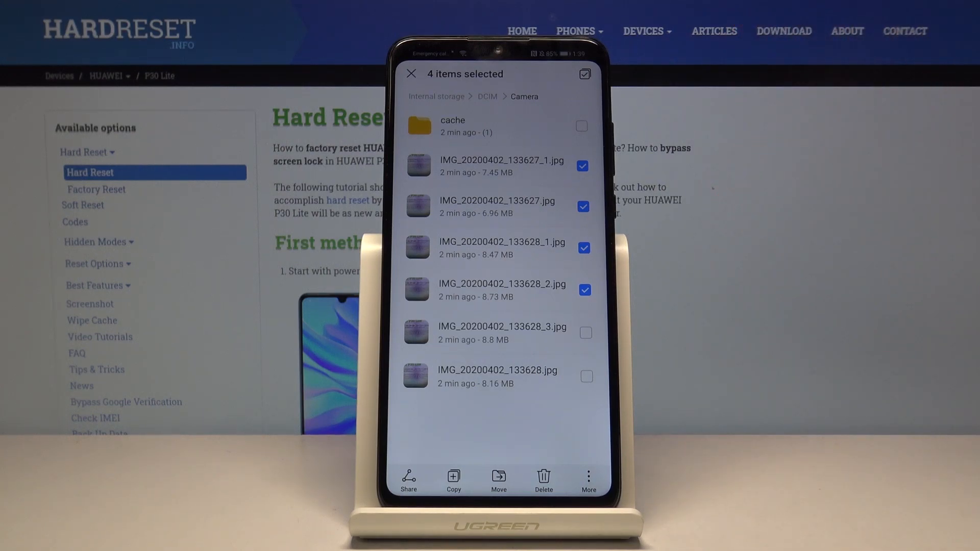
click(584, 73)
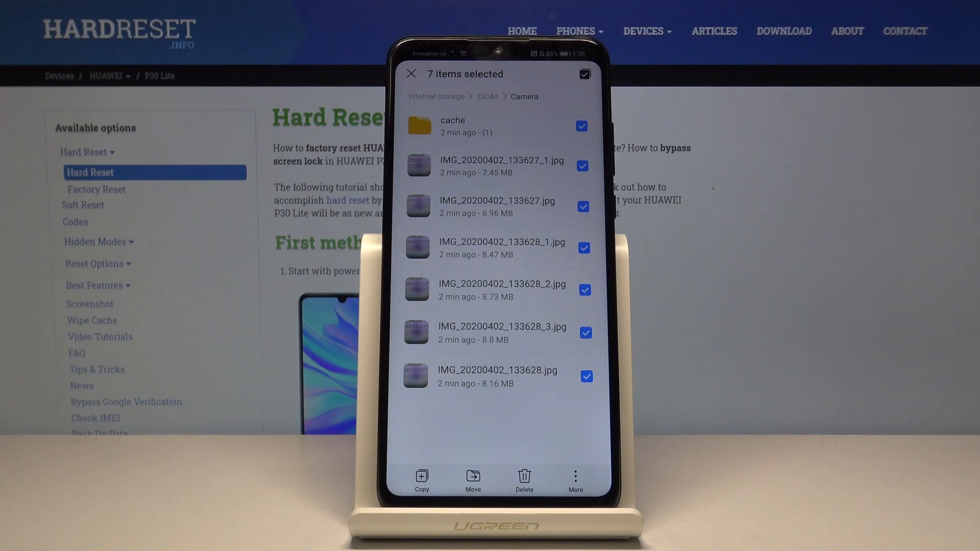
click(411, 73)
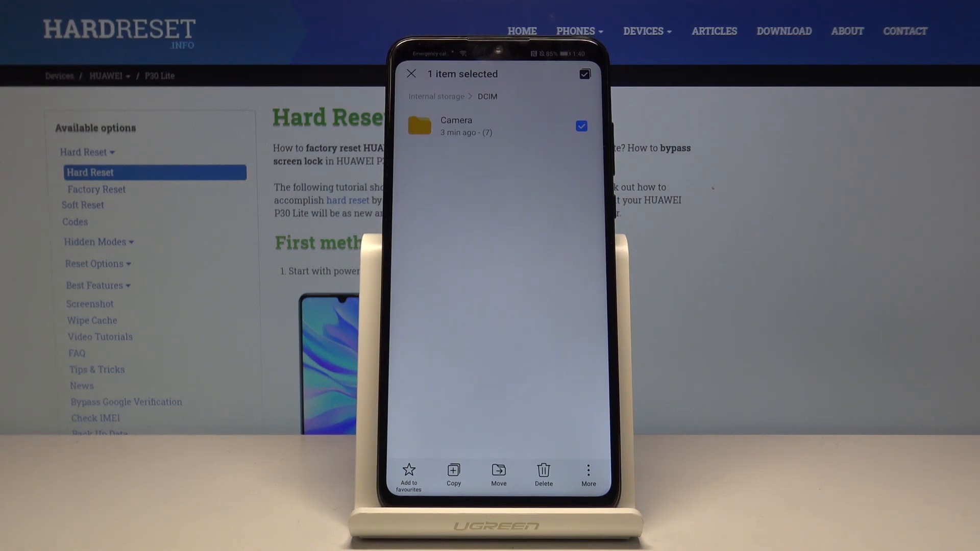
Begin moving the Camera folder and choose the memory card as its destination storage.
click(498, 473)
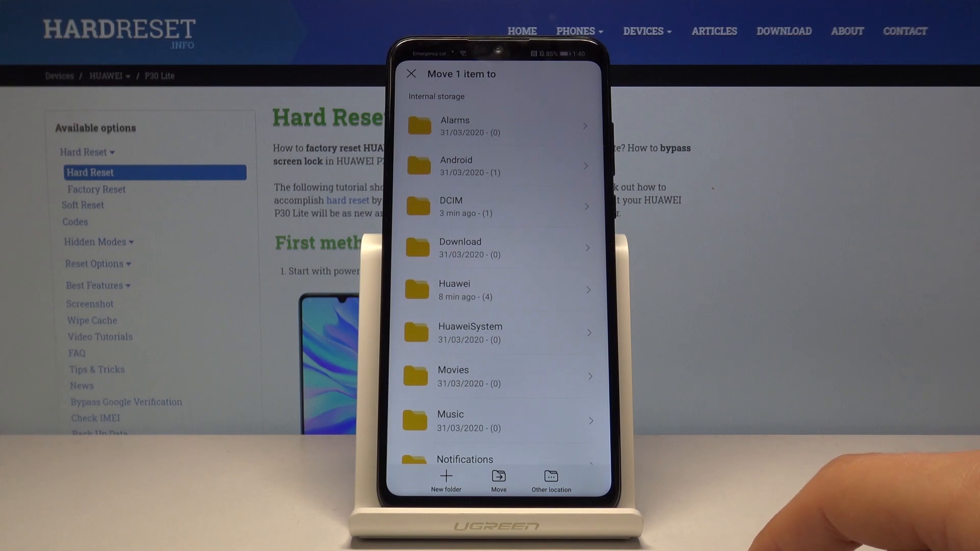
click(550, 479)
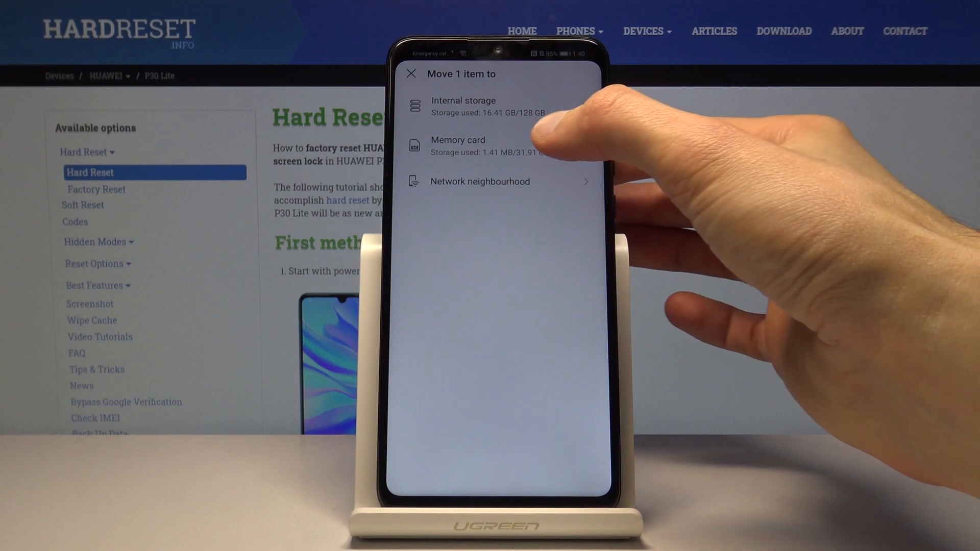
click(458, 145)
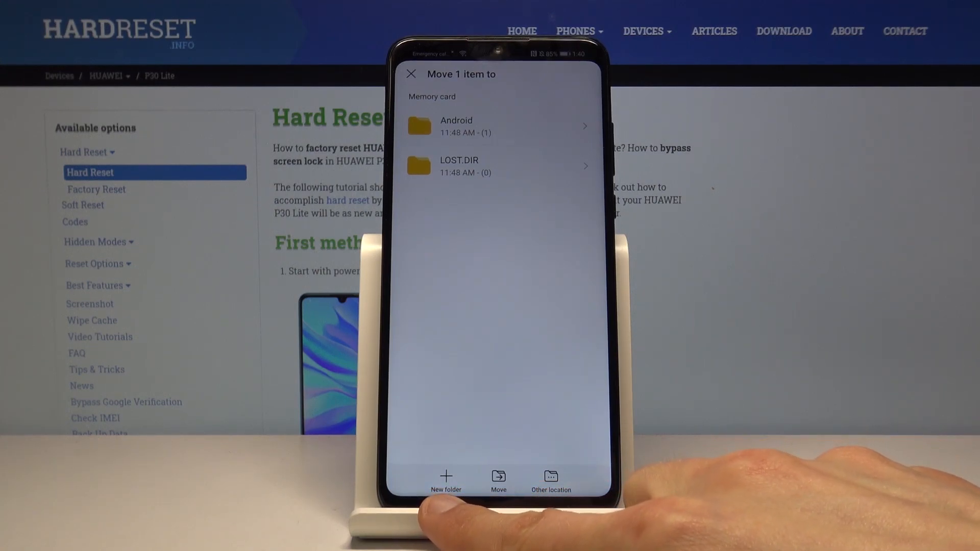
Create a new 'trst' folder on the memory card and move the Camera folder into it.
click(446, 480)
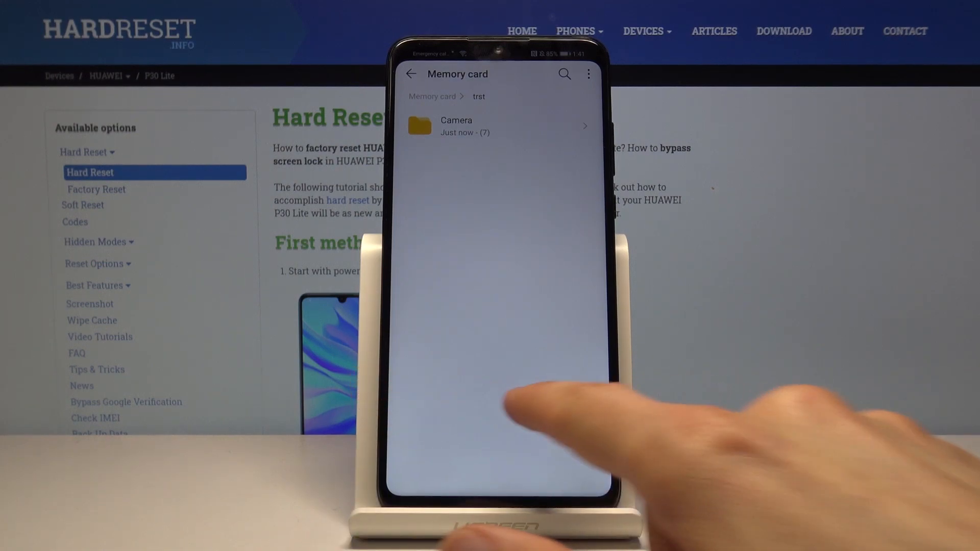
Confirm trst on the memory card and DCIM showing 0 items, then return to the storage overview.
click(410, 73)
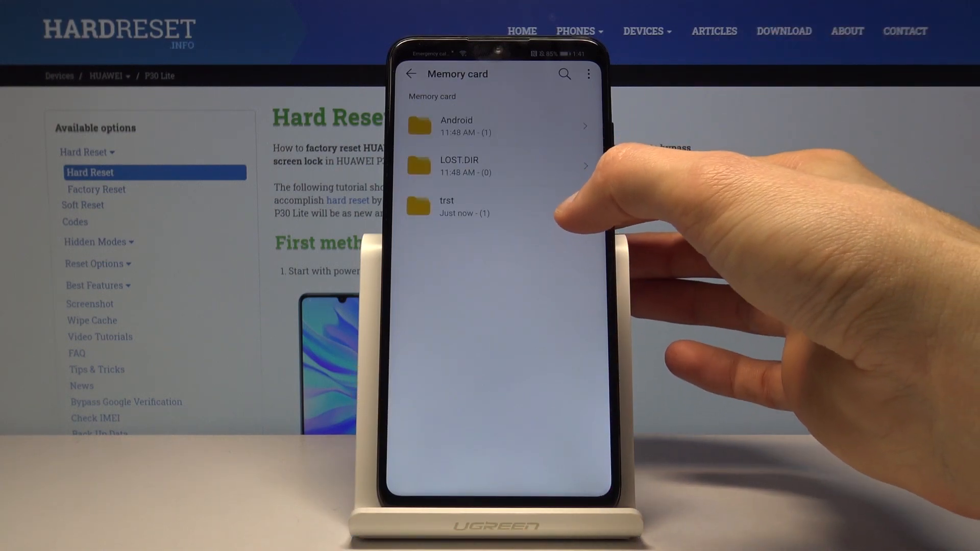
click(462, 206)
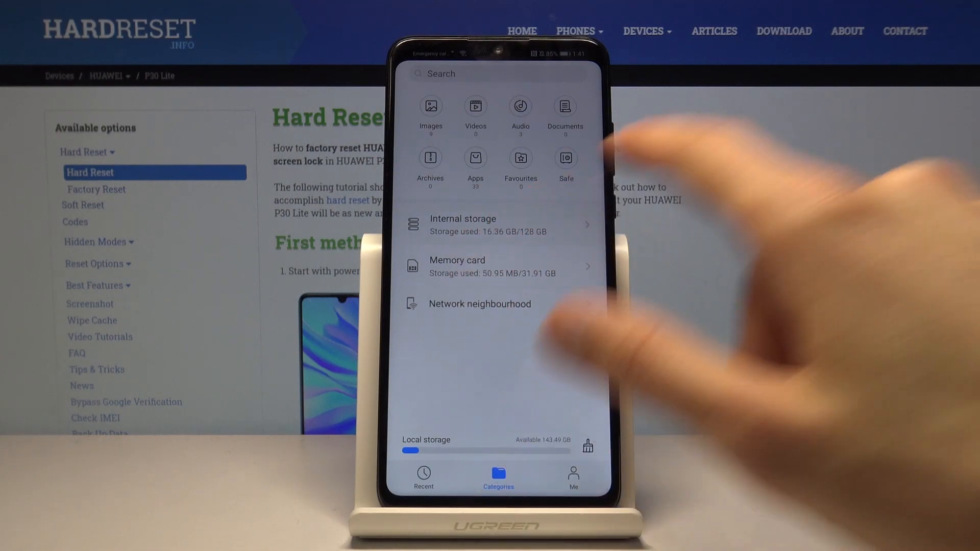
click(462, 223)
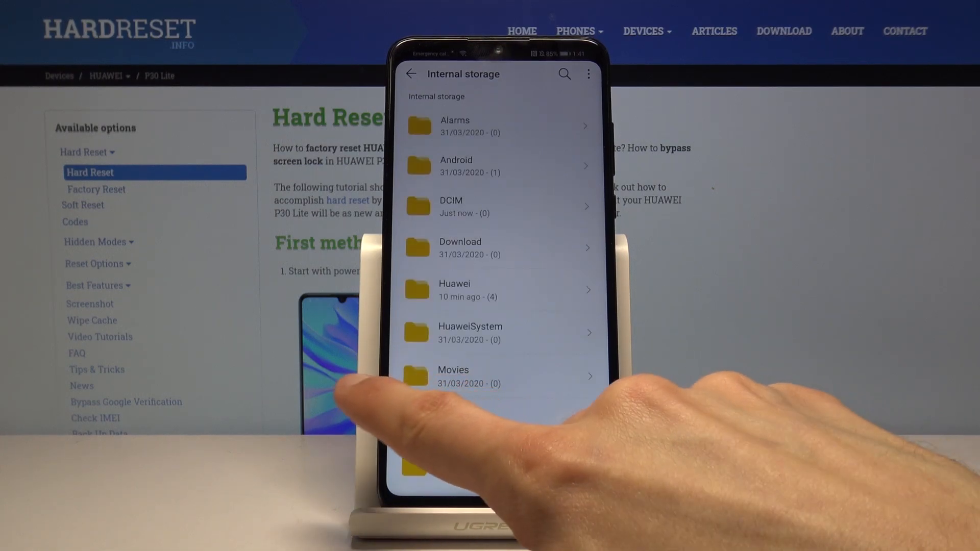
click(410, 73)
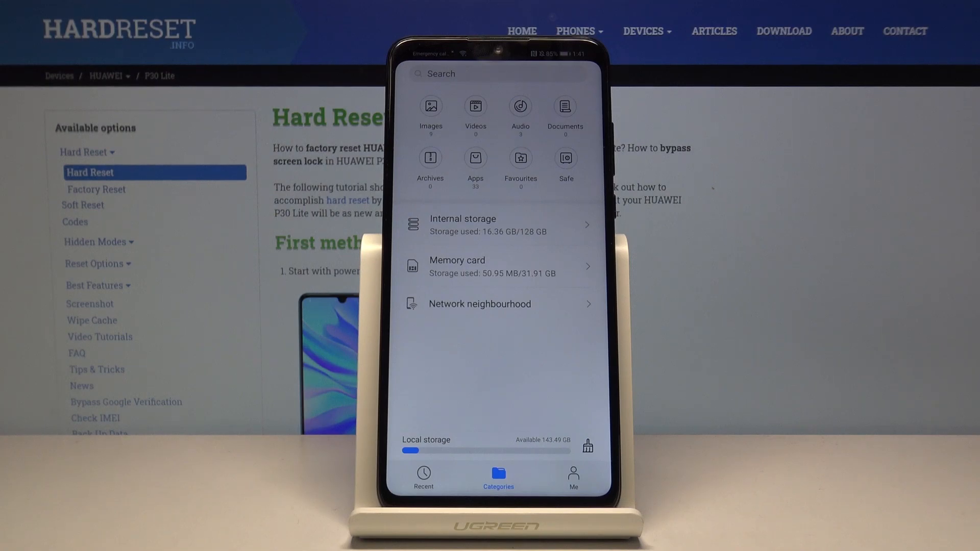